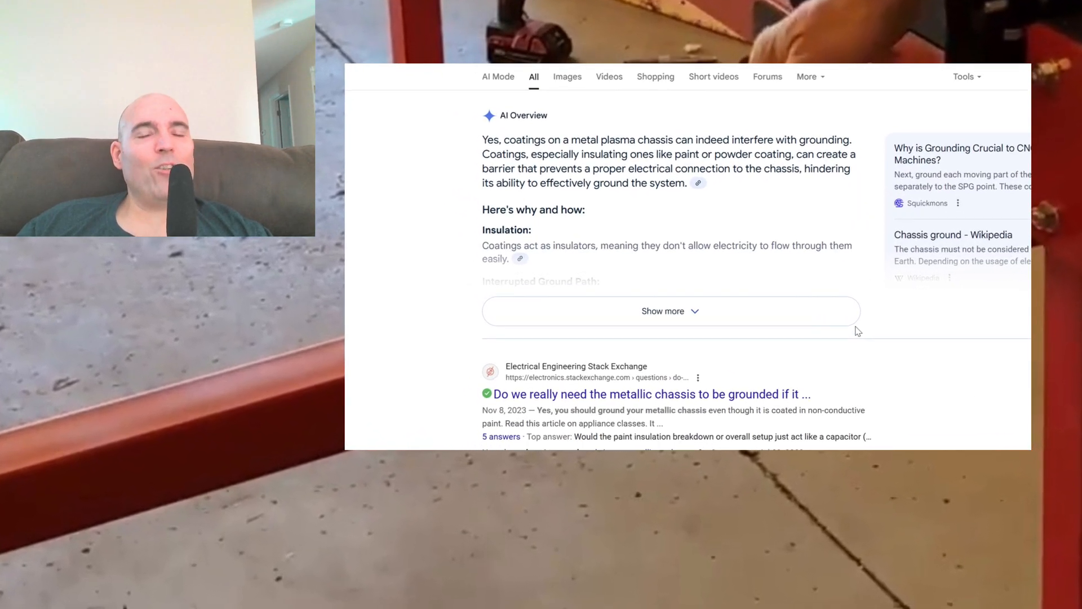
# Step: Leave the chassis-grounding results for a blank Google home page by clicking the Google logo
pyautogui.click(669, 311)
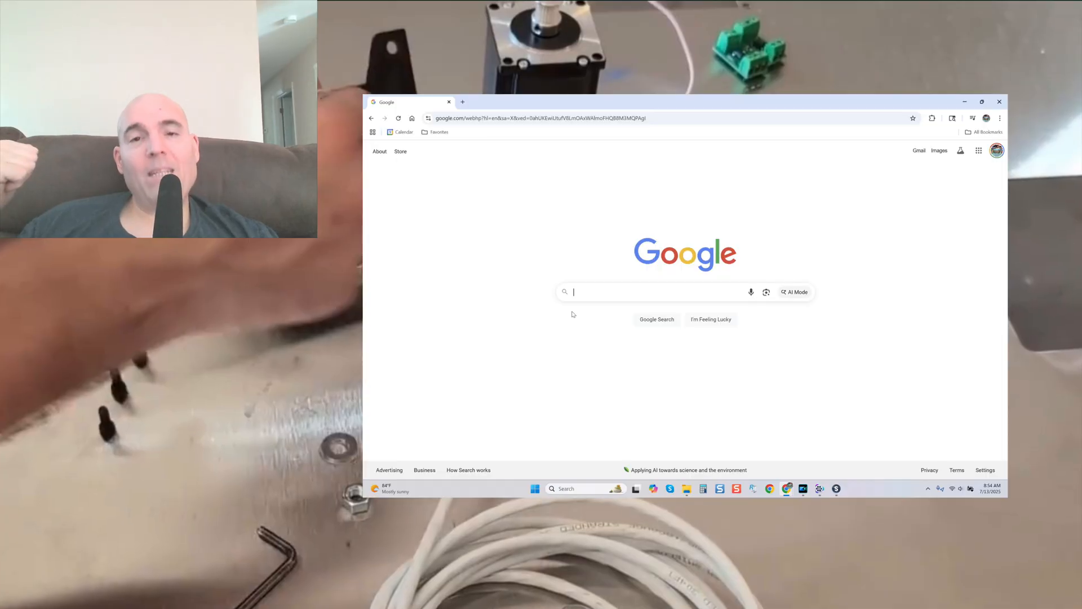
# Step: Search Google for how CNC motor cable shield drains connect to the enclosure ground
pyautogui.write("CNC motor cables shield drains should be connected to the electronics enclosure's ground bus")
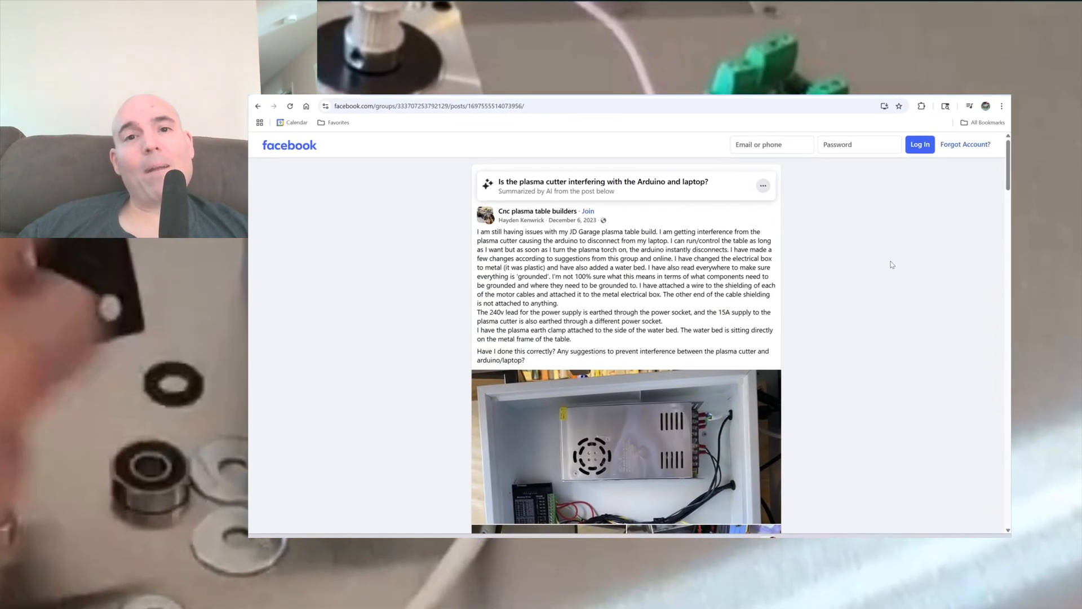
# Step: Scroll down the Facebook plasma cutter interference post to see its wiring photos
pyautogui.scroll(-3)
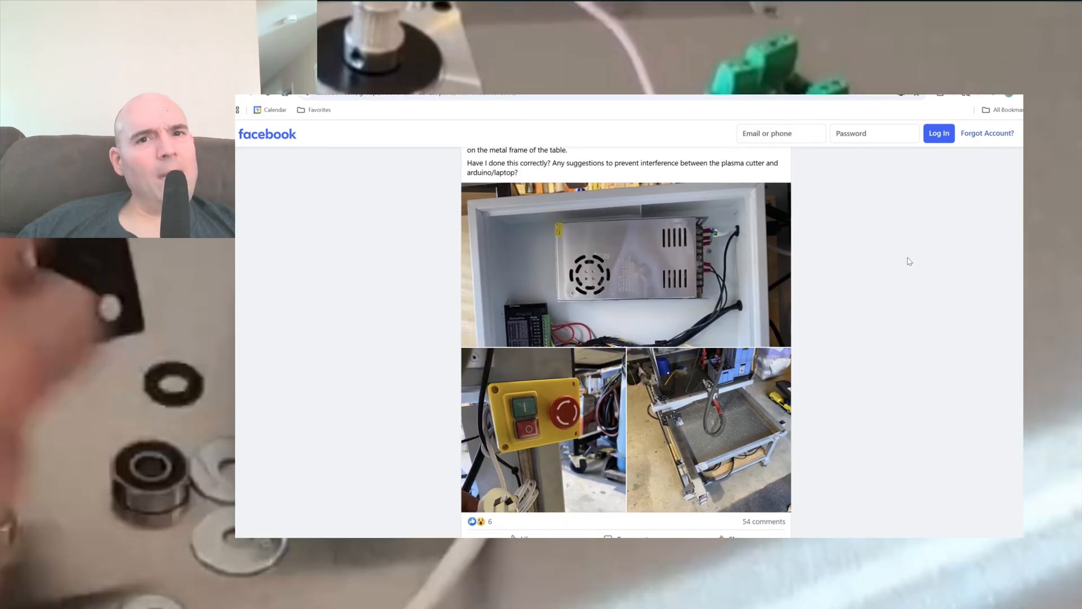
pyautogui.scroll(-3)
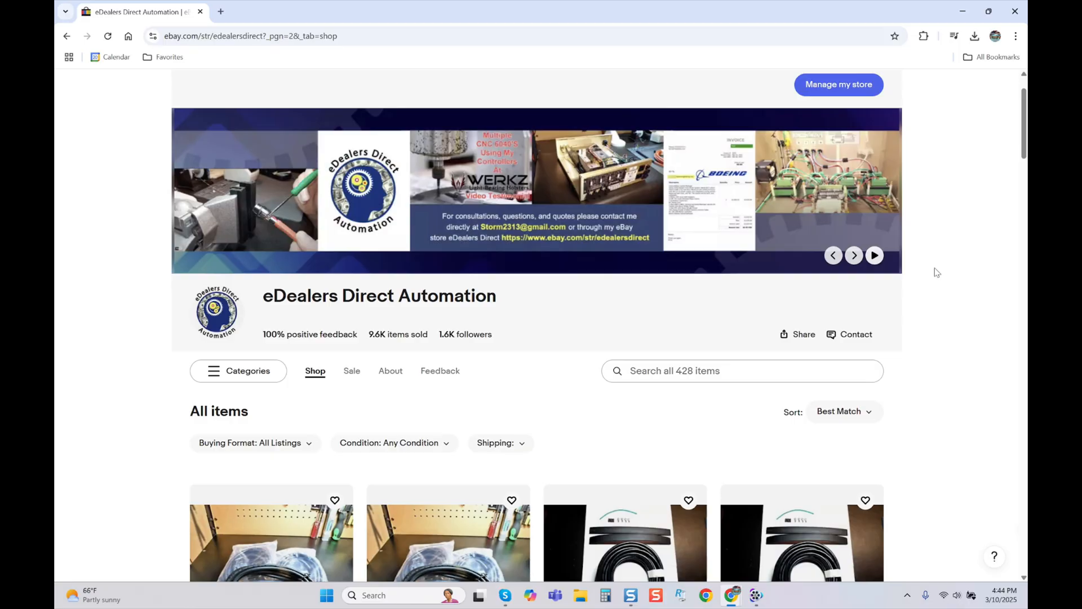
pyautogui.scroll(-3)
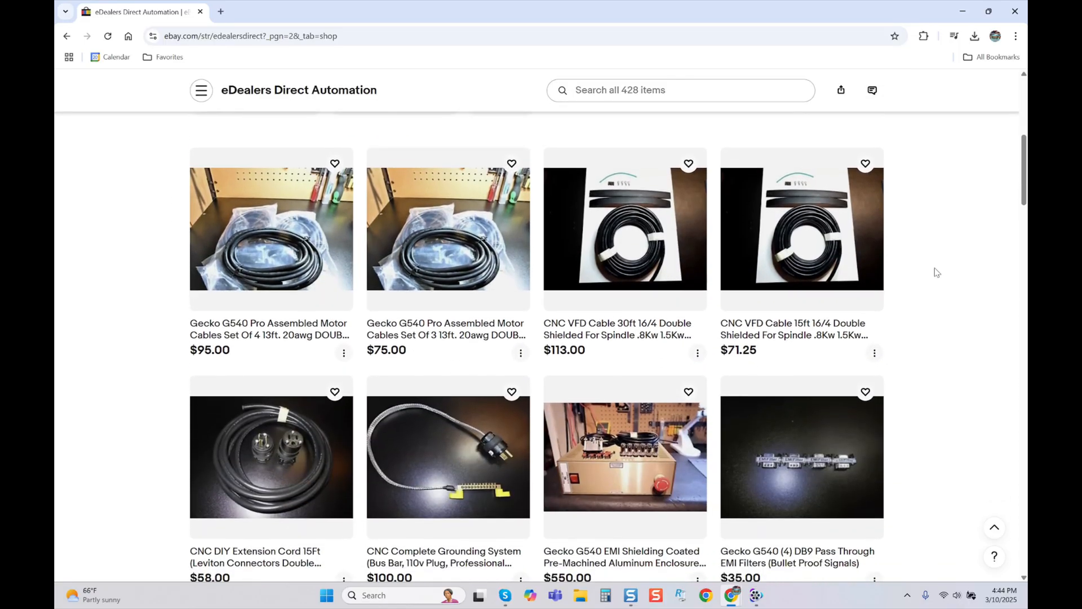
pyautogui.scroll(-3)
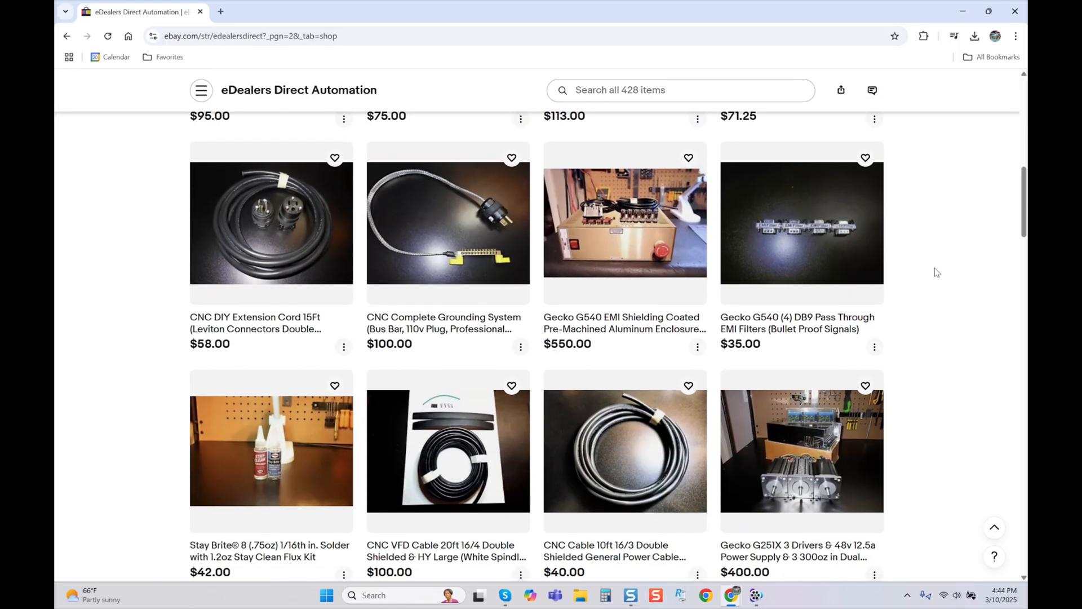
pyautogui.scroll(-3)
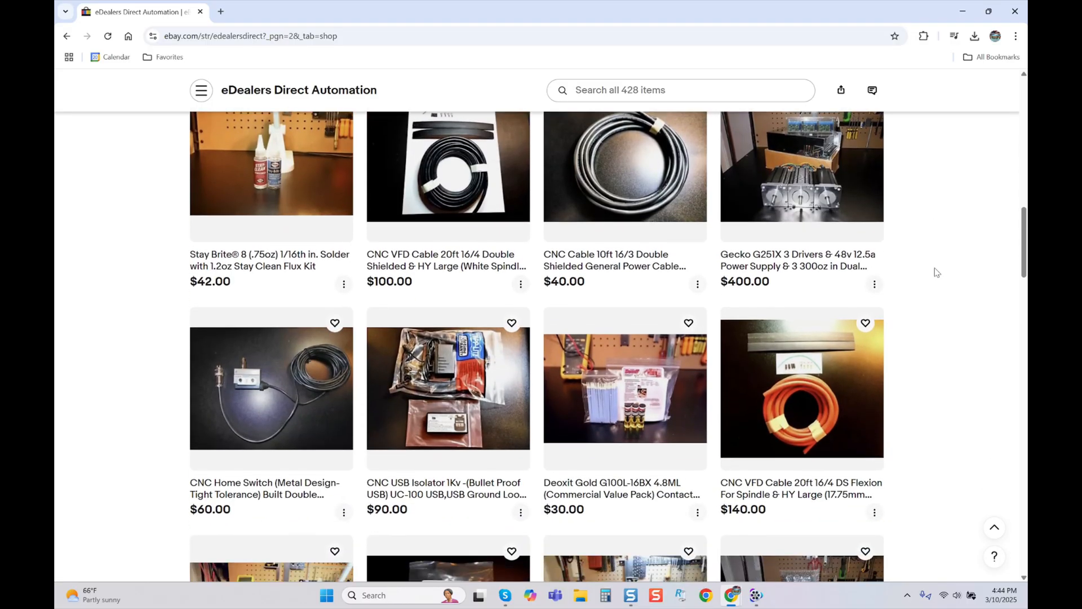
pyautogui.scroll(-3)
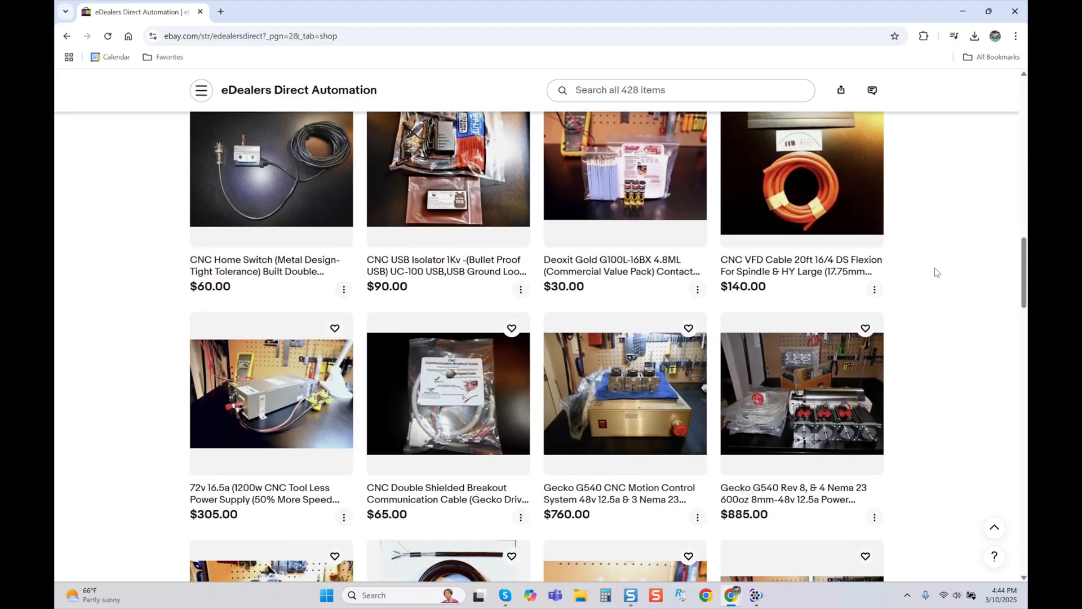
pyautogui.scroll(-3)
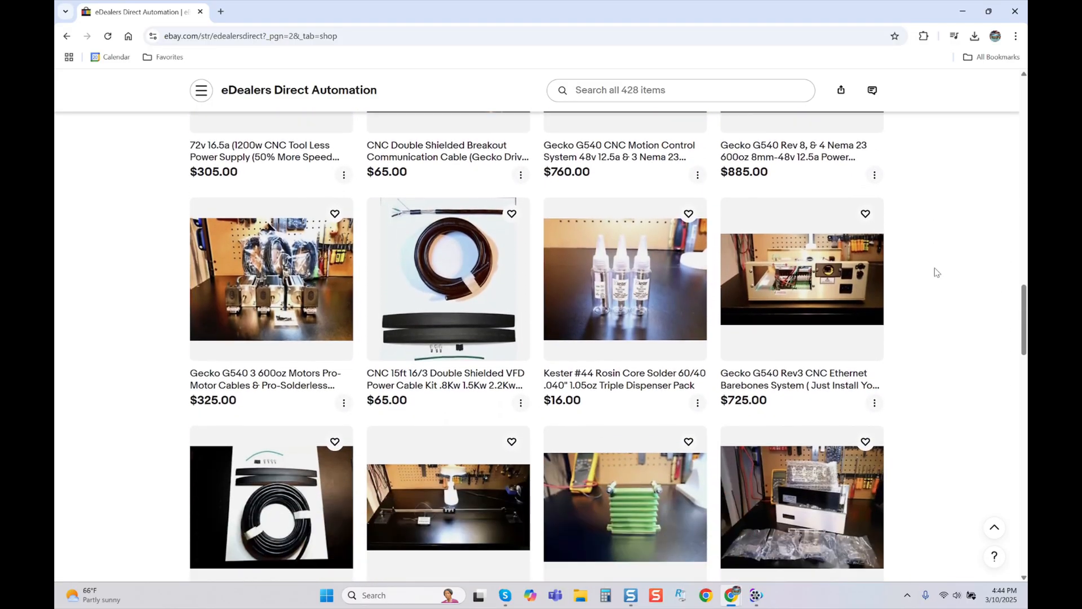
pyautogui.scroll(-3)
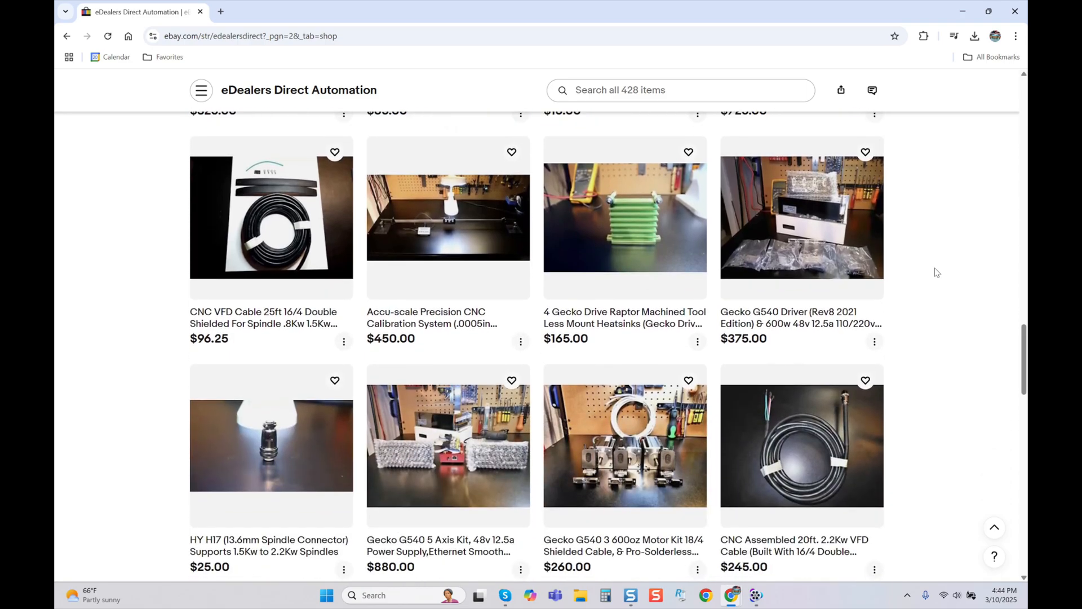
pyautogui.scroll(-3)
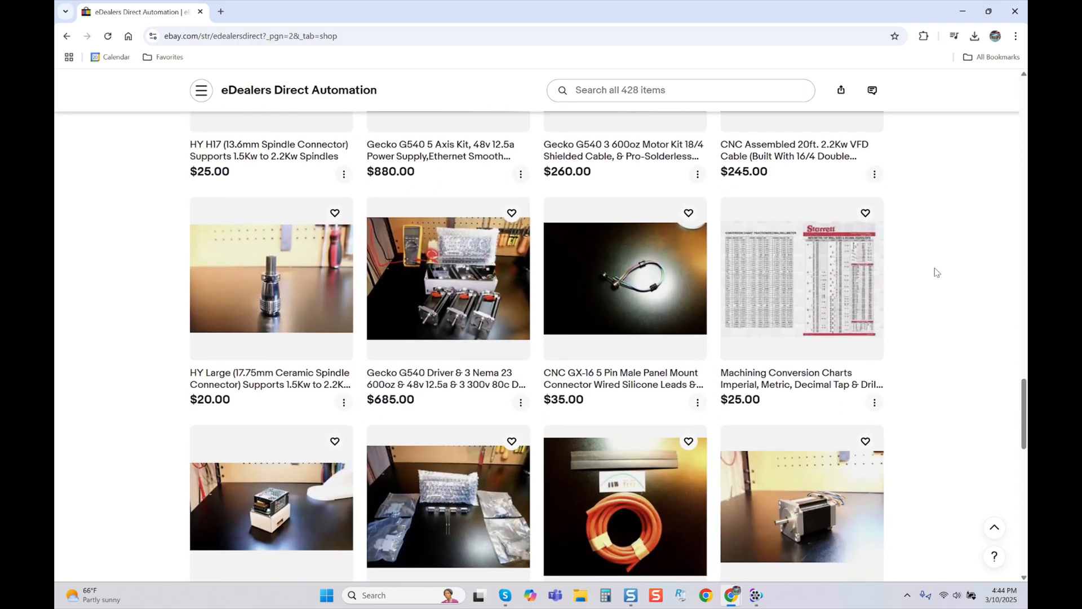
pyautogui.scroll(-3)
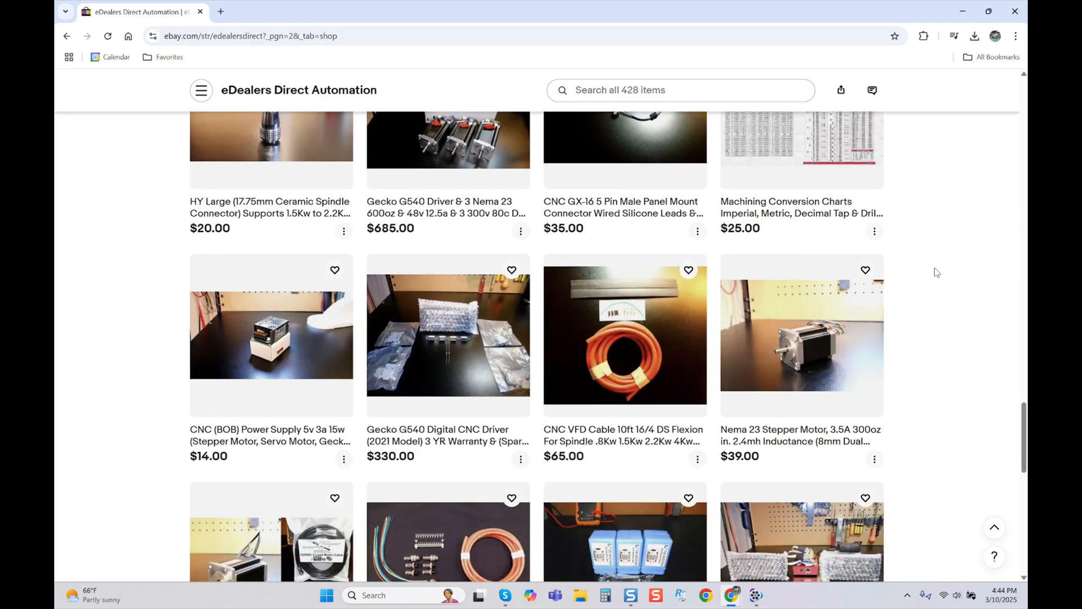
pyautogui.scroll(-3)
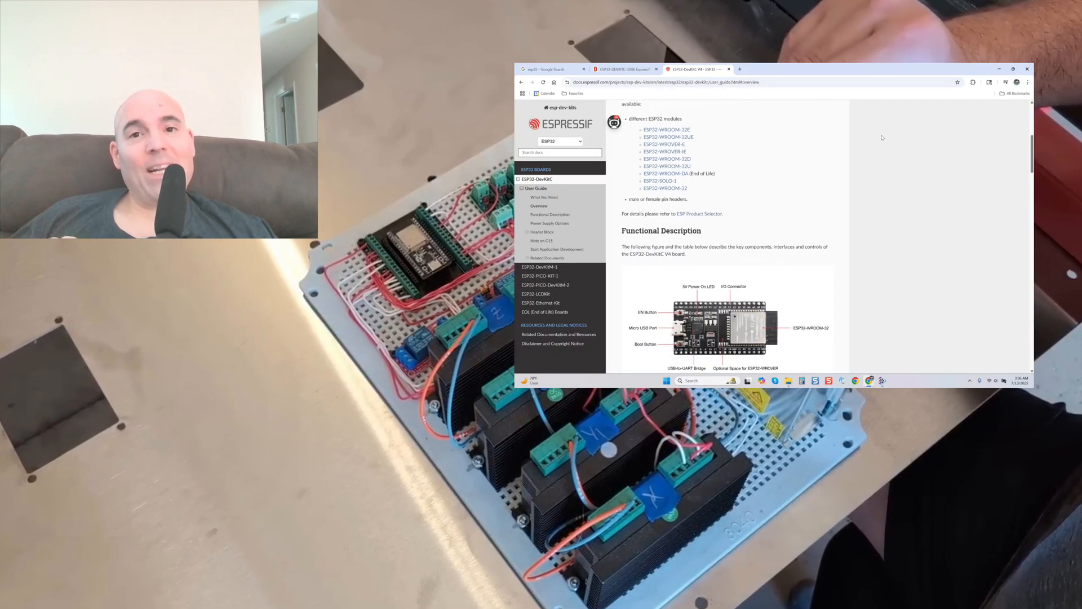
# Step: Scroll the ESP32-DevKitC V4 guide past the board figure to the Key Components table
pyautogui.scroll(-3)
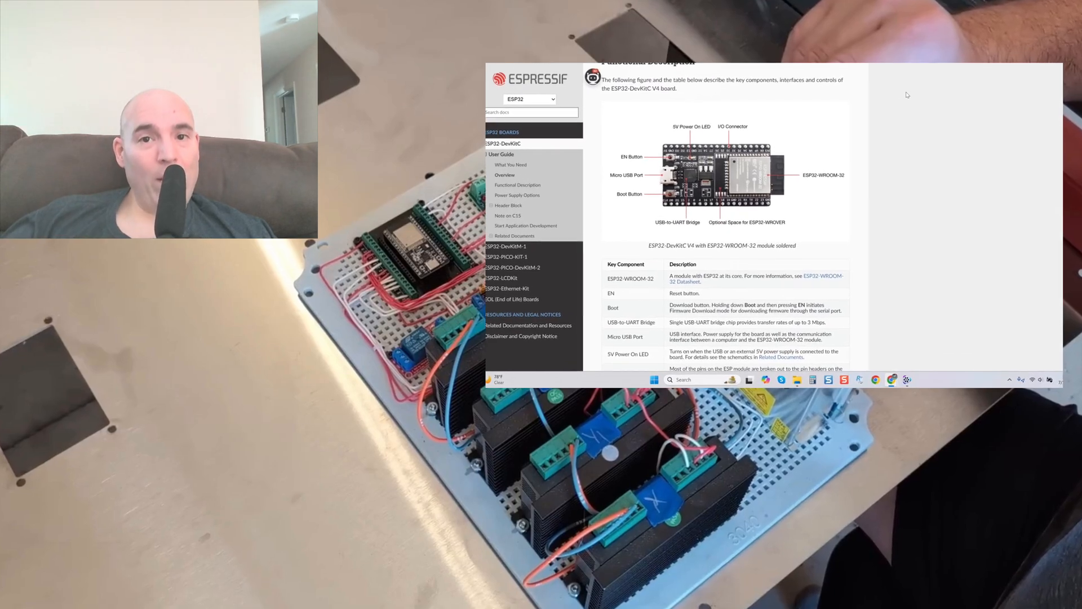
pyautogui.scroll(-3)
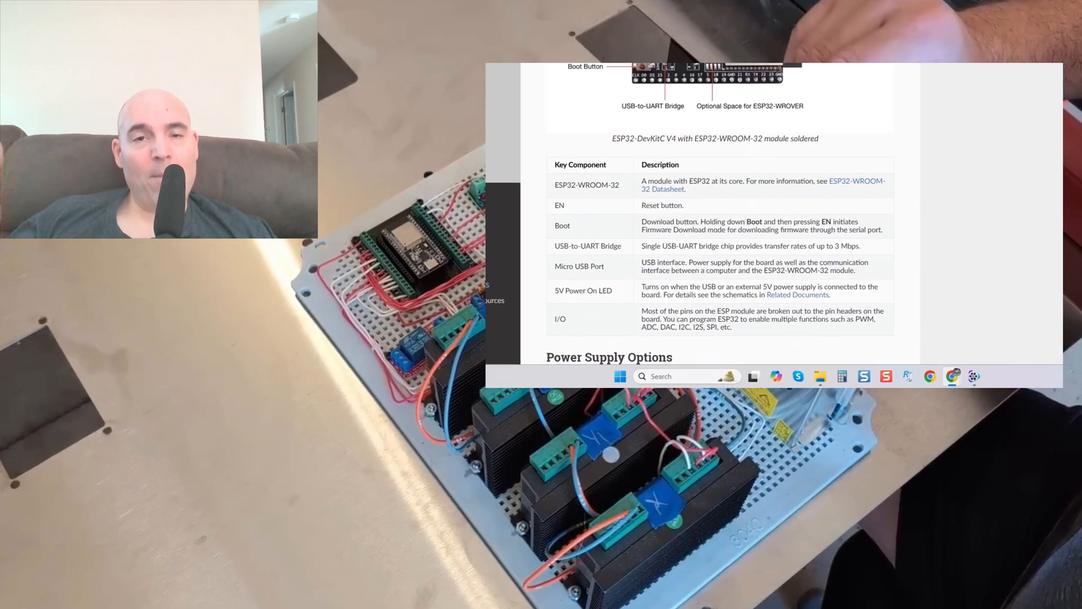
pyautogui.scroll(-3)
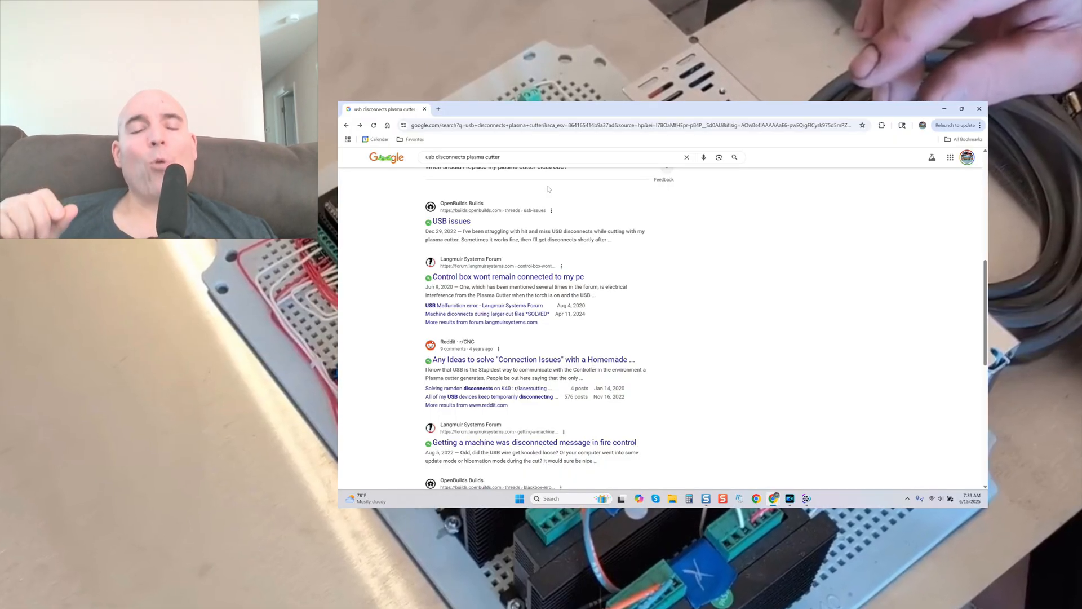
# Step: Scroll to the bottom of the 'usb disconnects plasma cutter' results and open page 2
pyautogui.scroll(-3)
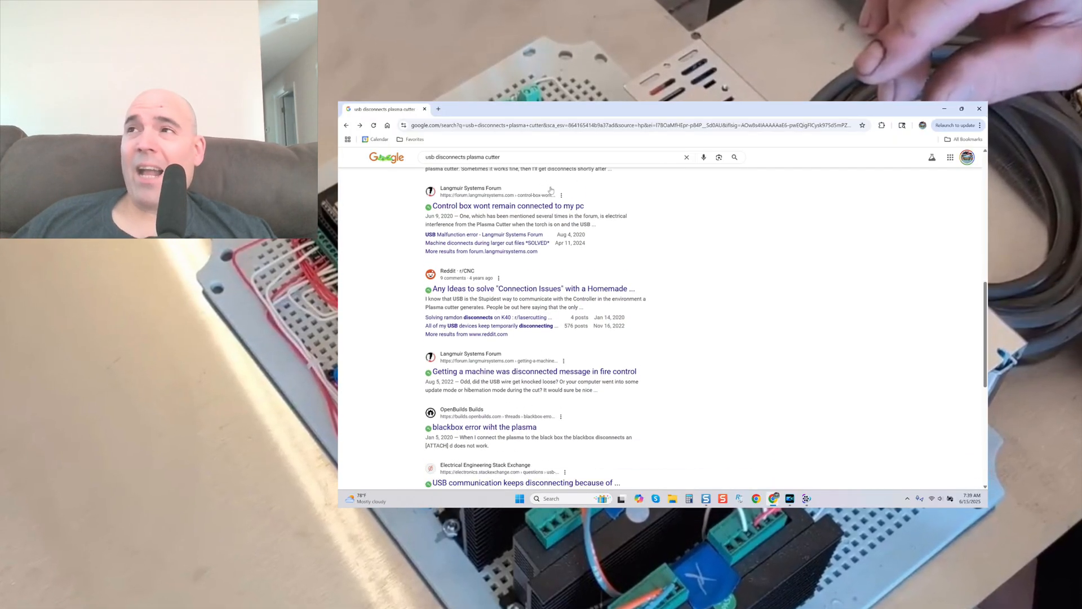
pyautogui.scroll(-3)
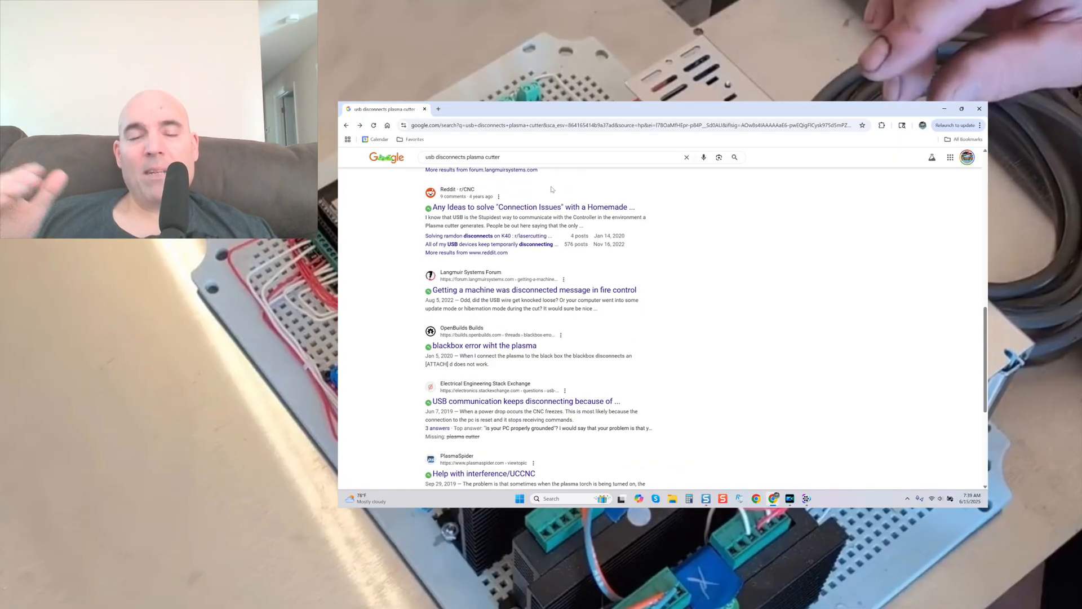
pyautogui.scroll(-3)
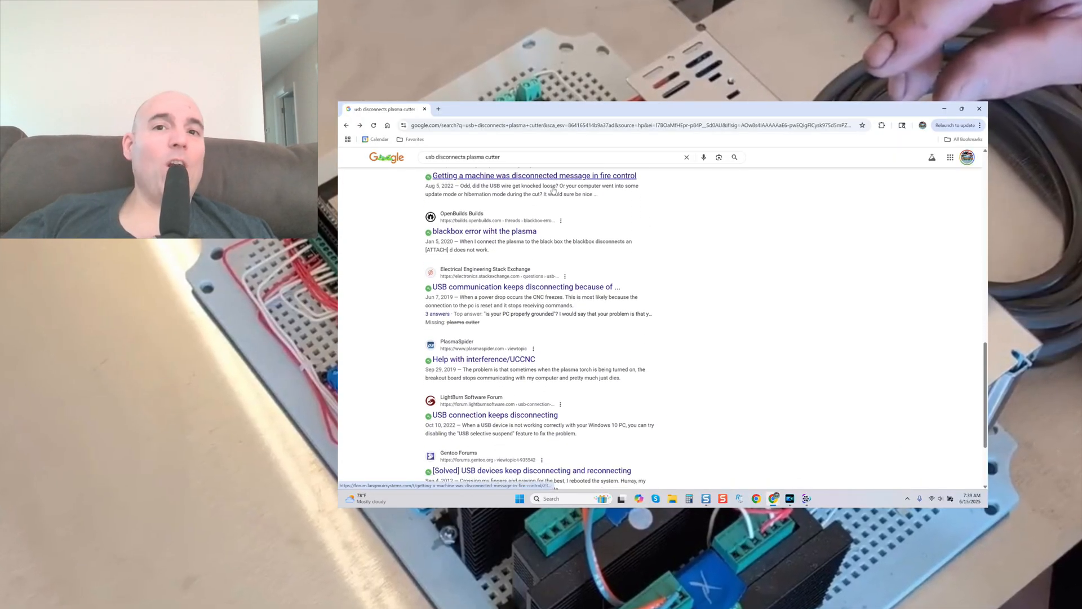
pyautogui.scroll(-3)
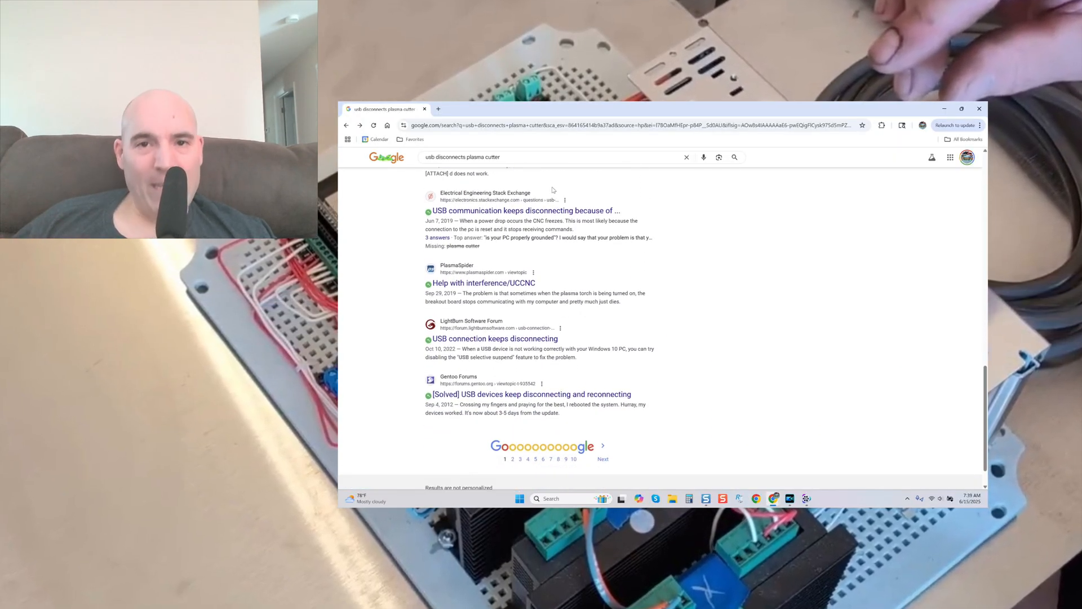
pyautogui.scroll(-3)
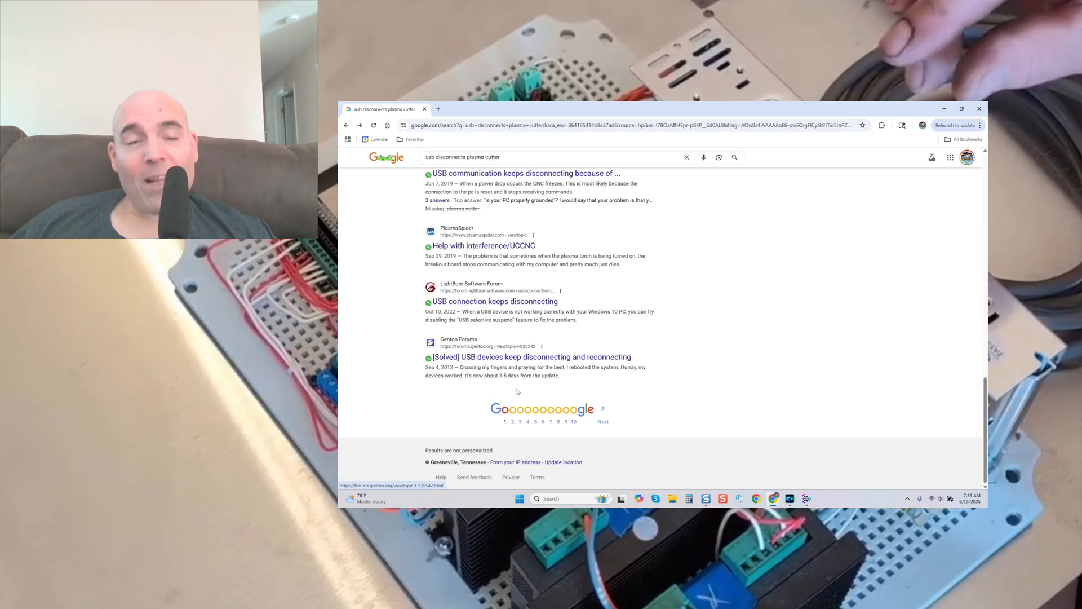
pyautogui.click(602, 422)
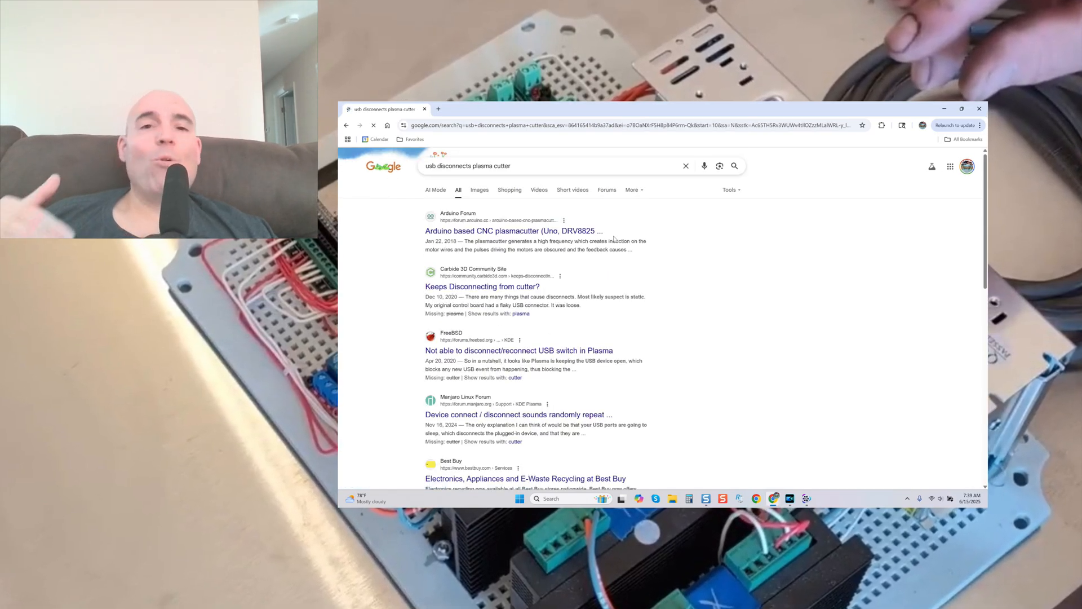
# Step: Scroll through the second page of plasma cutter USB disconnect results
pyautogui.scroll(-3)
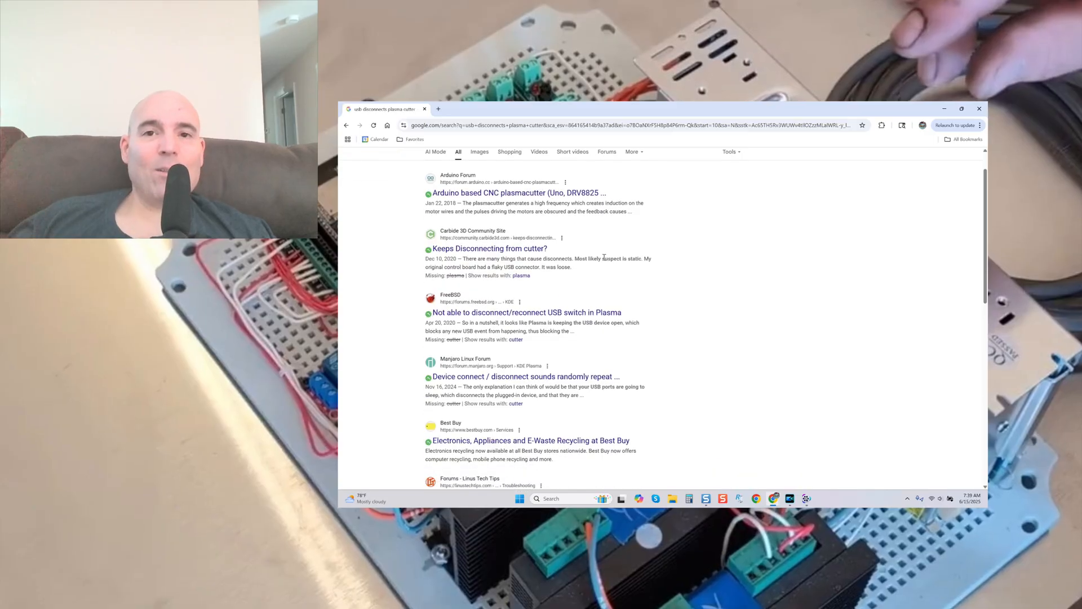
pyautogui.scroll(-3)
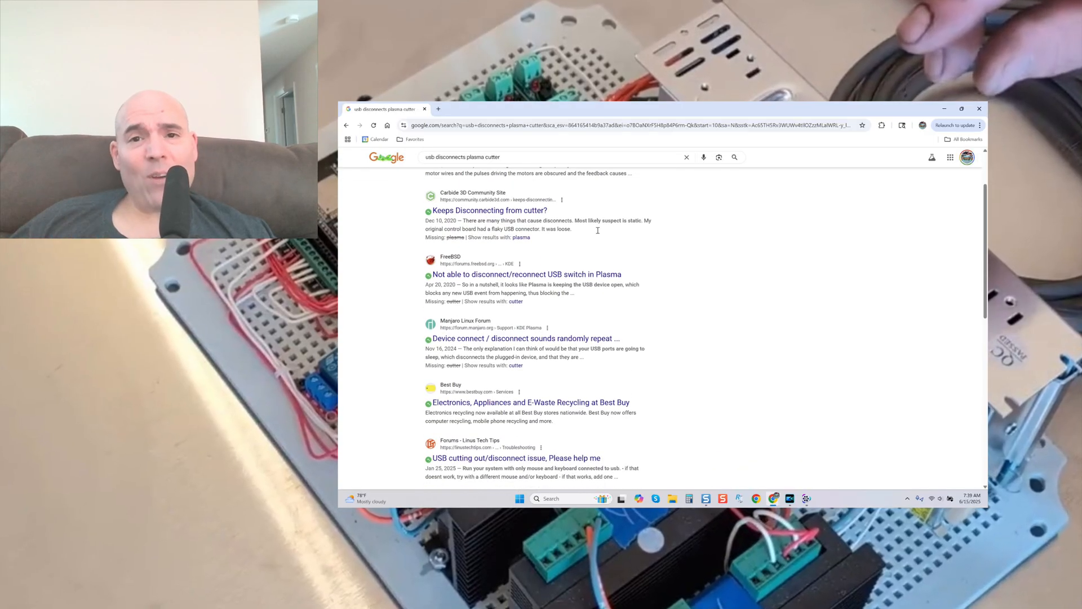
pyautogui.scroll(-3)
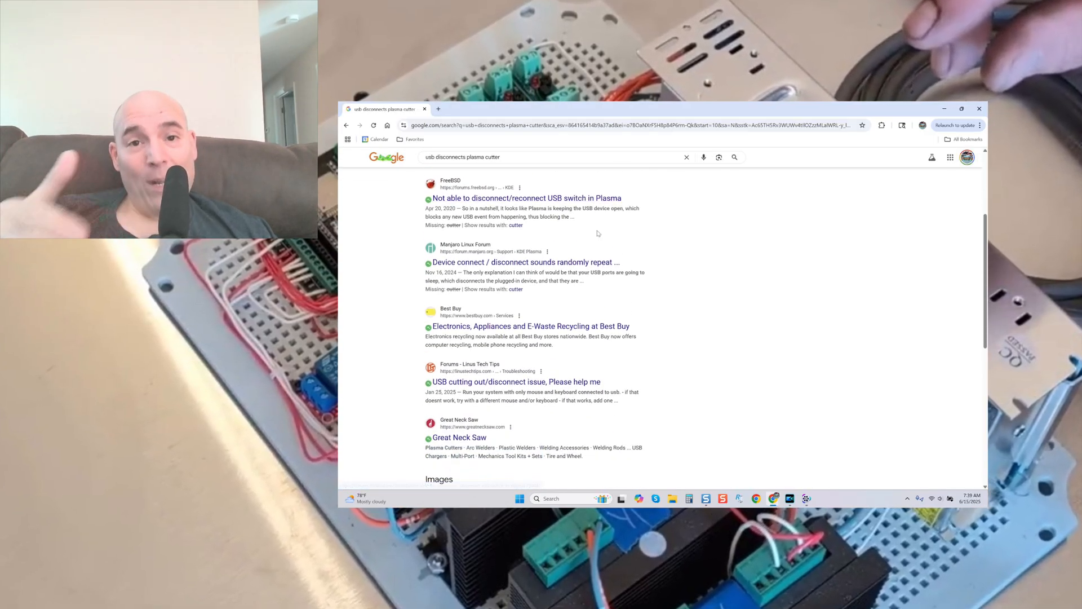
pyautogui.scroll(-3)
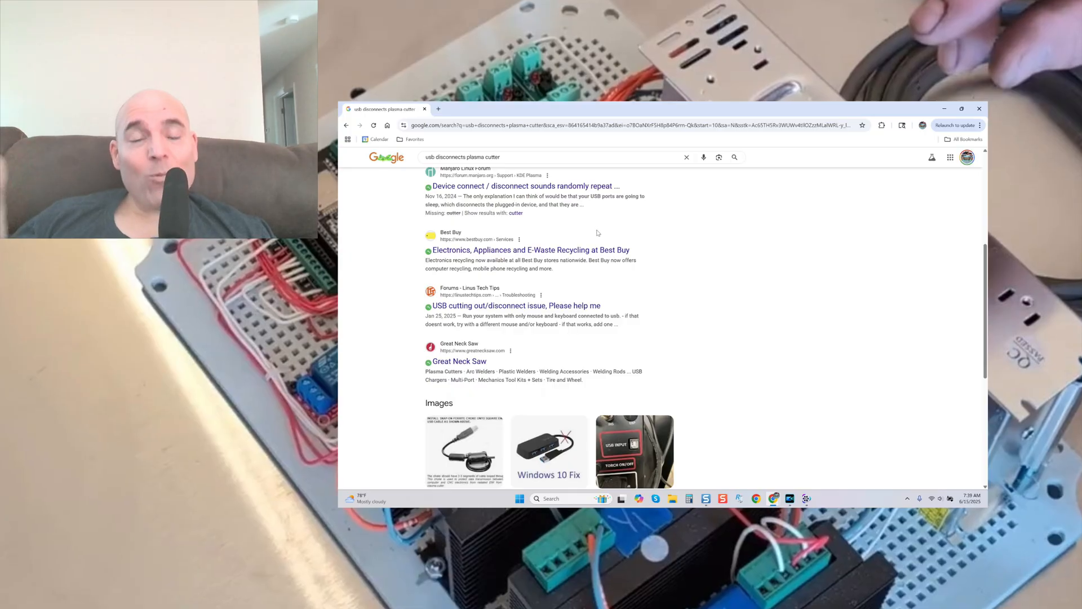
pyautogui.scroll(-3)
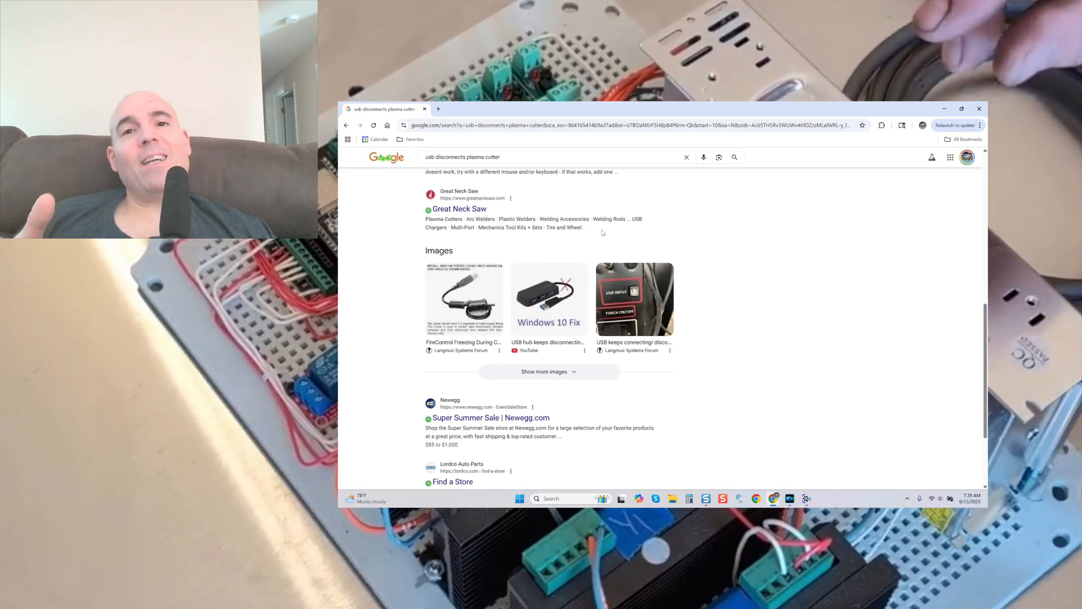
pyautogui.scroll(-3)
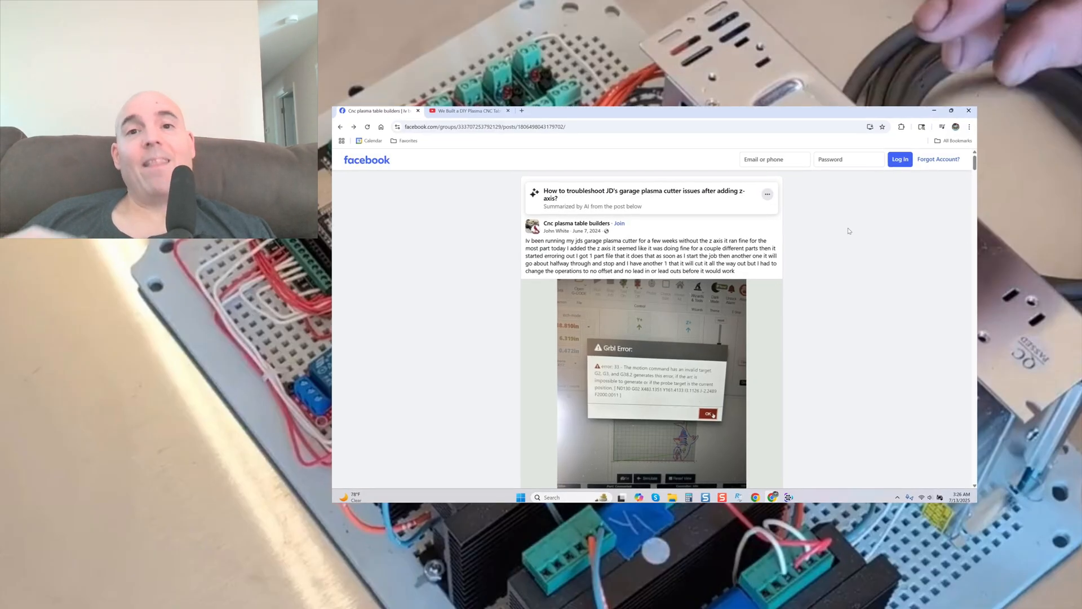
# Step: Scroll past the Grbl error photo to read the garage plasma cutter post's comments
pyautogui.scroll(-3)
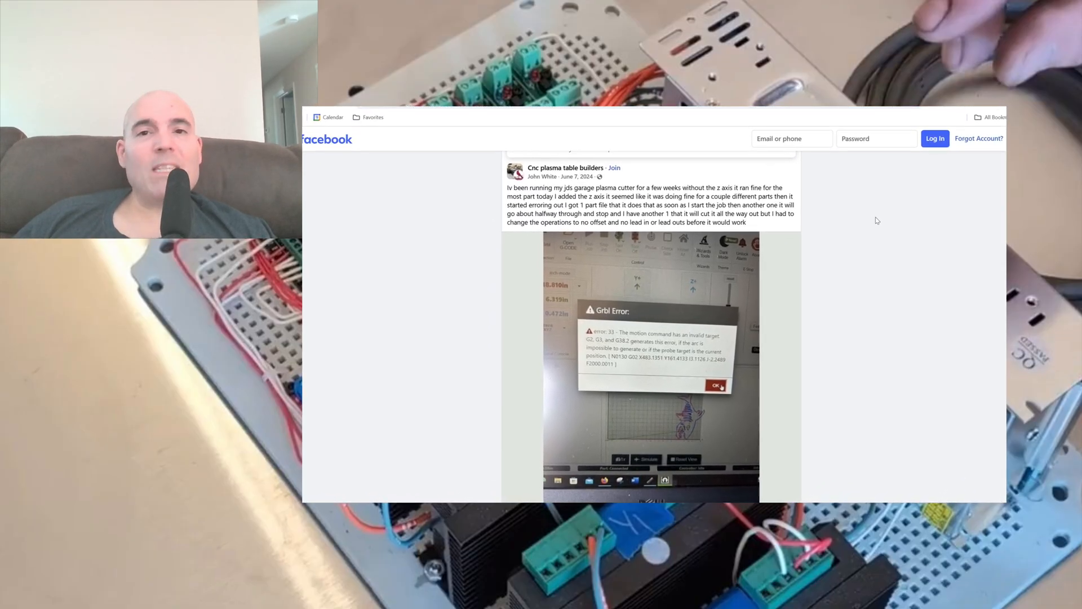
pyautogui.scroll(-3)
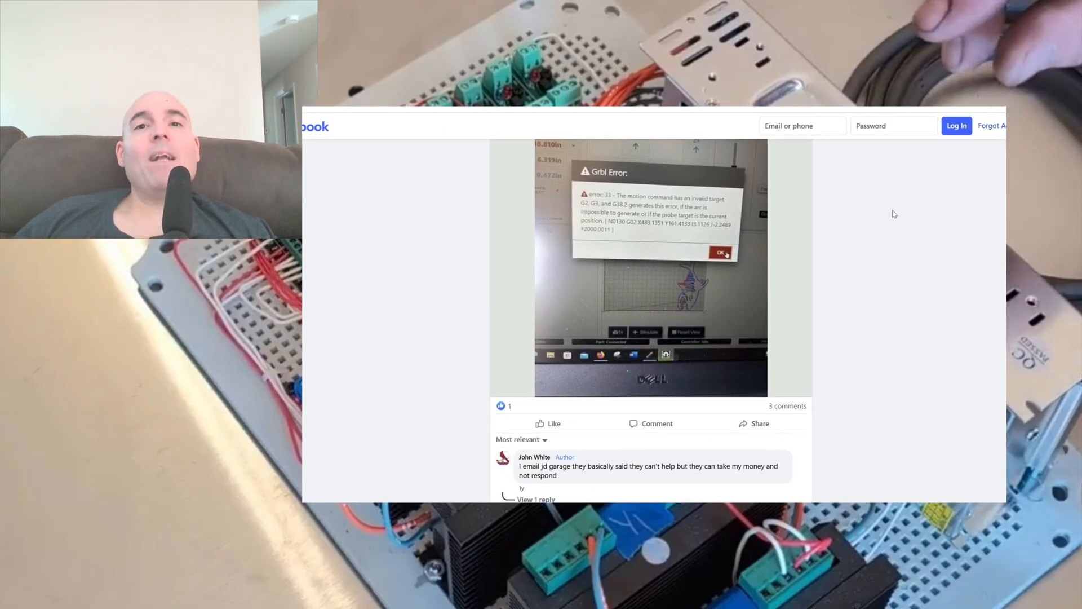
pyautogui.scroll(-3)
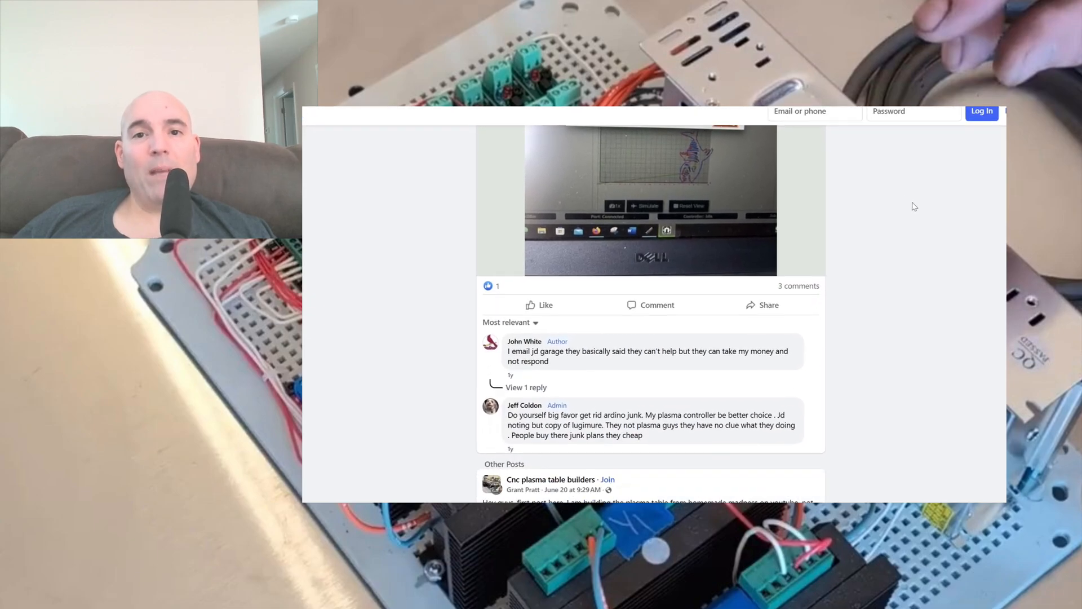
pyautogui.scroll(-3)
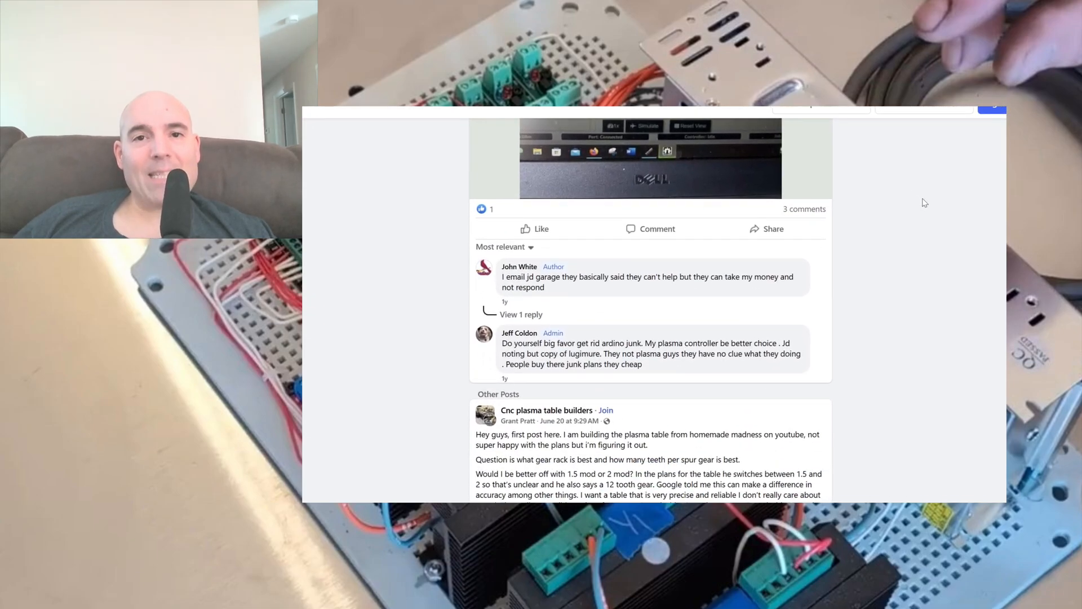
pyautogui.scroll(-3)
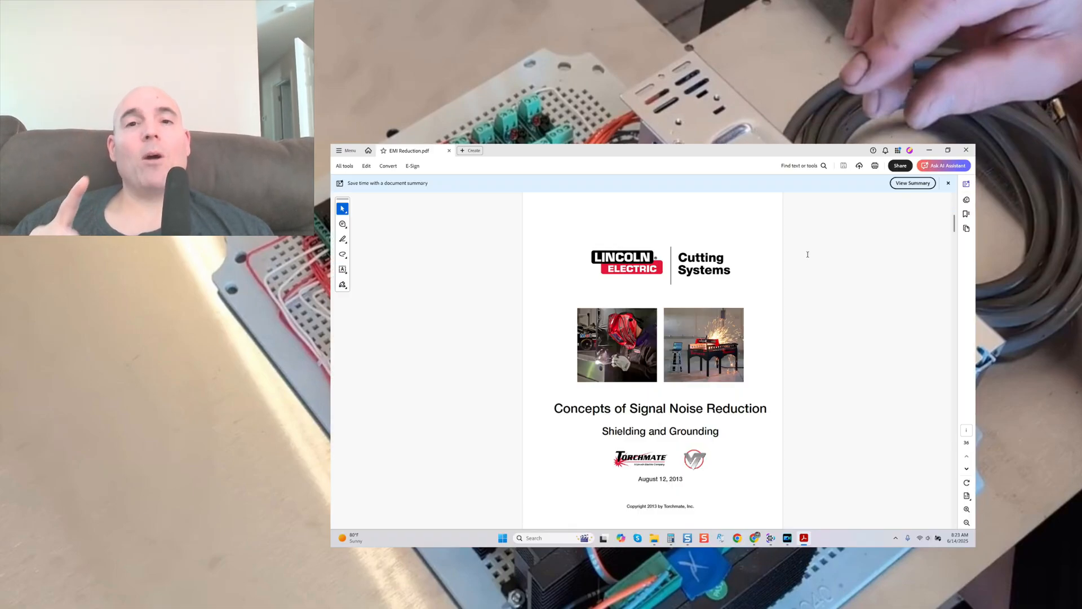
# Step: Scroll EMI Reduction.pdf from the cover down to the Cable routing spread, pages 14–15
pyautogui.scroll(-3)
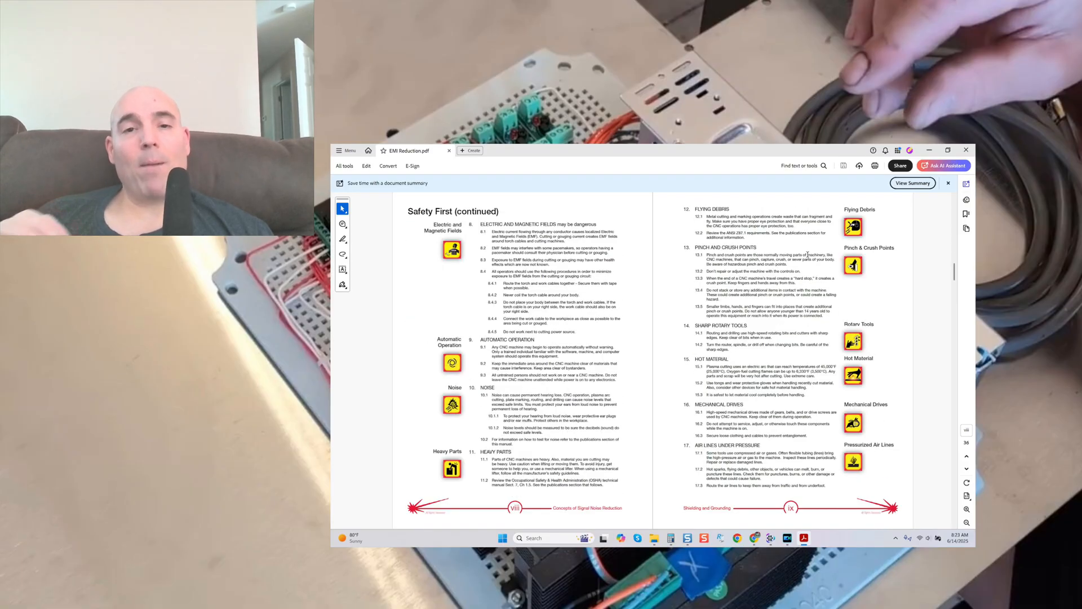
pyautogui.scroll(-3)
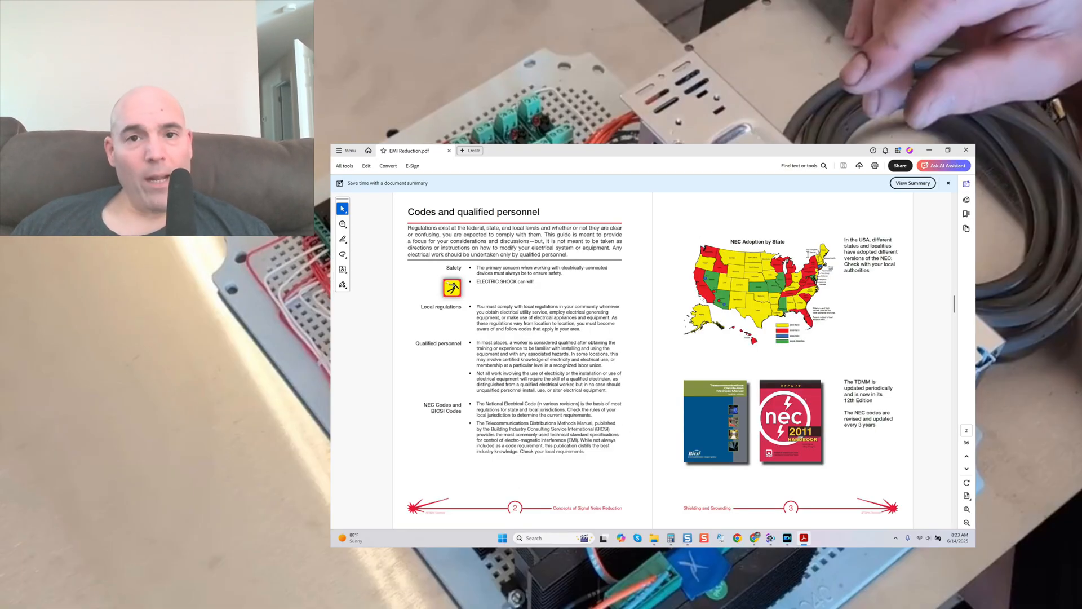
pyautogui.scroll(-3)
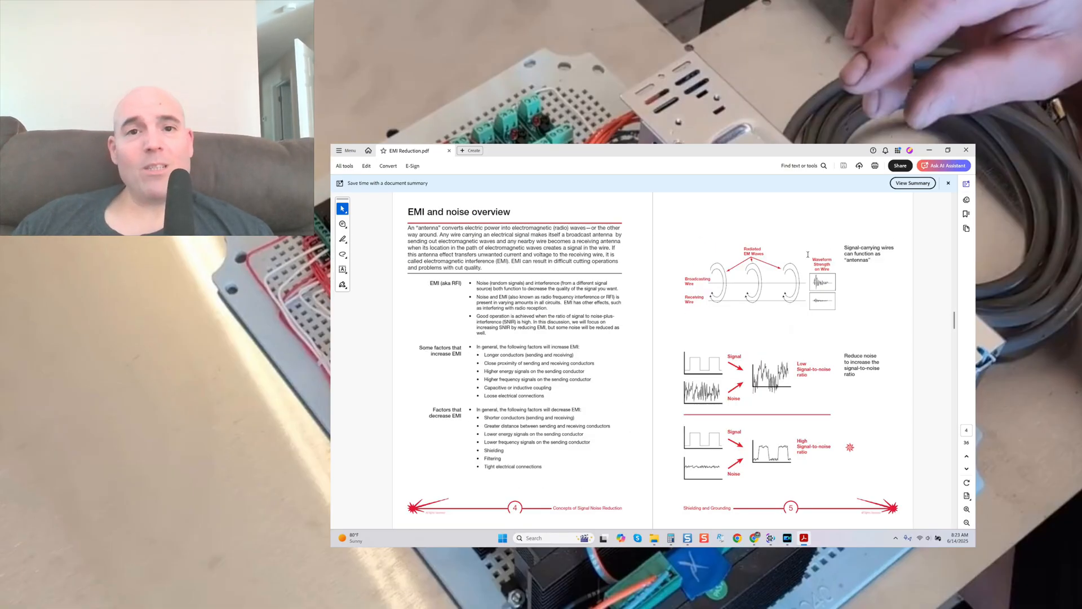
pyautogui.scroll(-3)
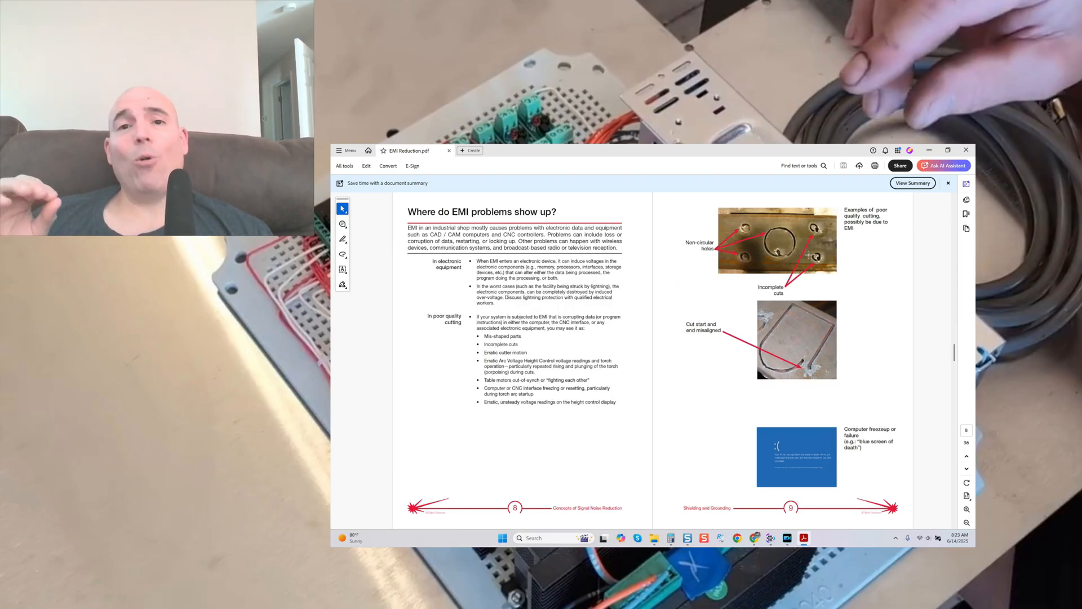
pyautogui.scroll(-3)
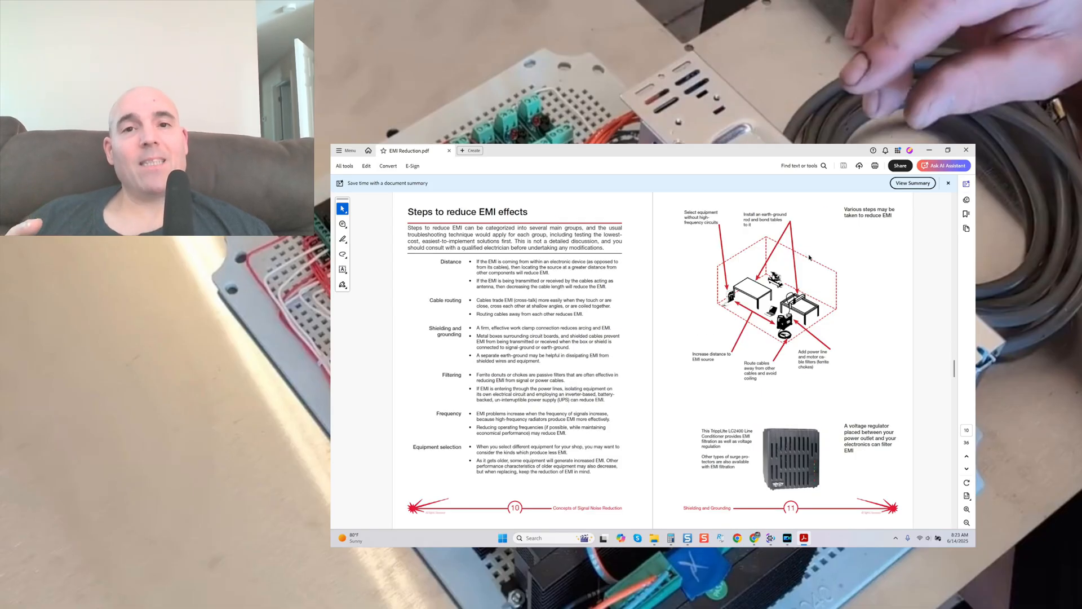
pyautogui.scroll(-3)
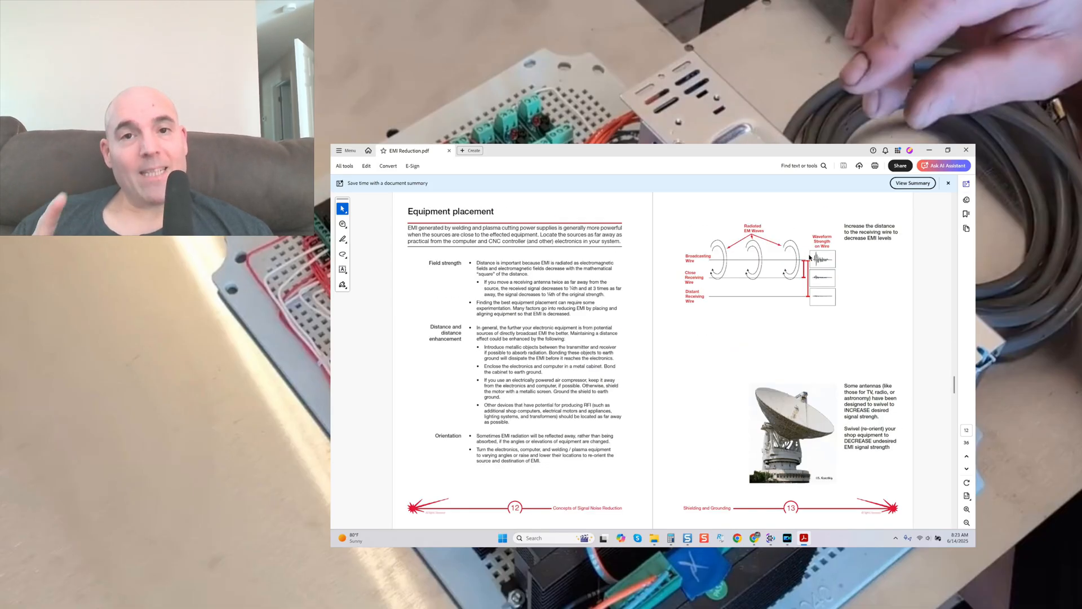
pyautogui.scroll(-3)
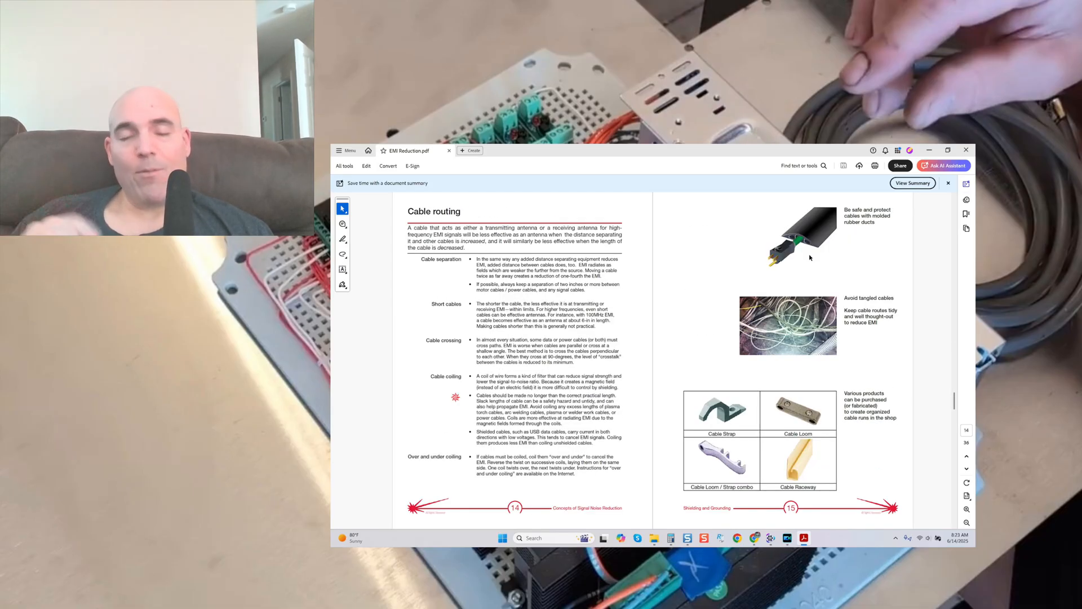